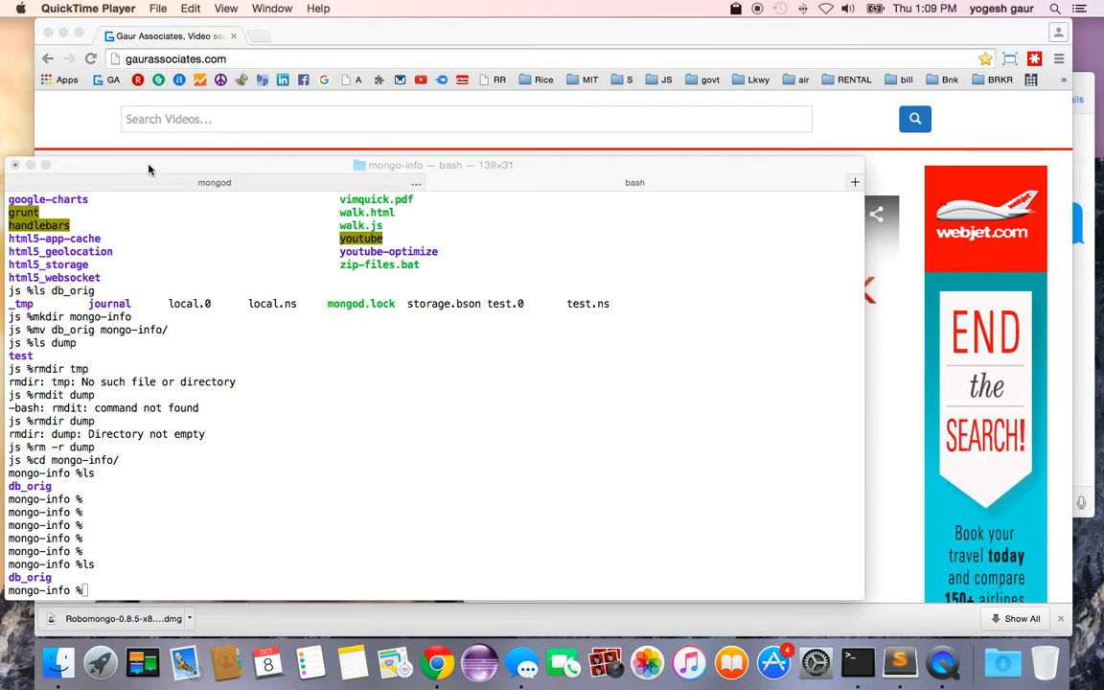
{"action": "mouse_move", "coordinate": [240, 213]}
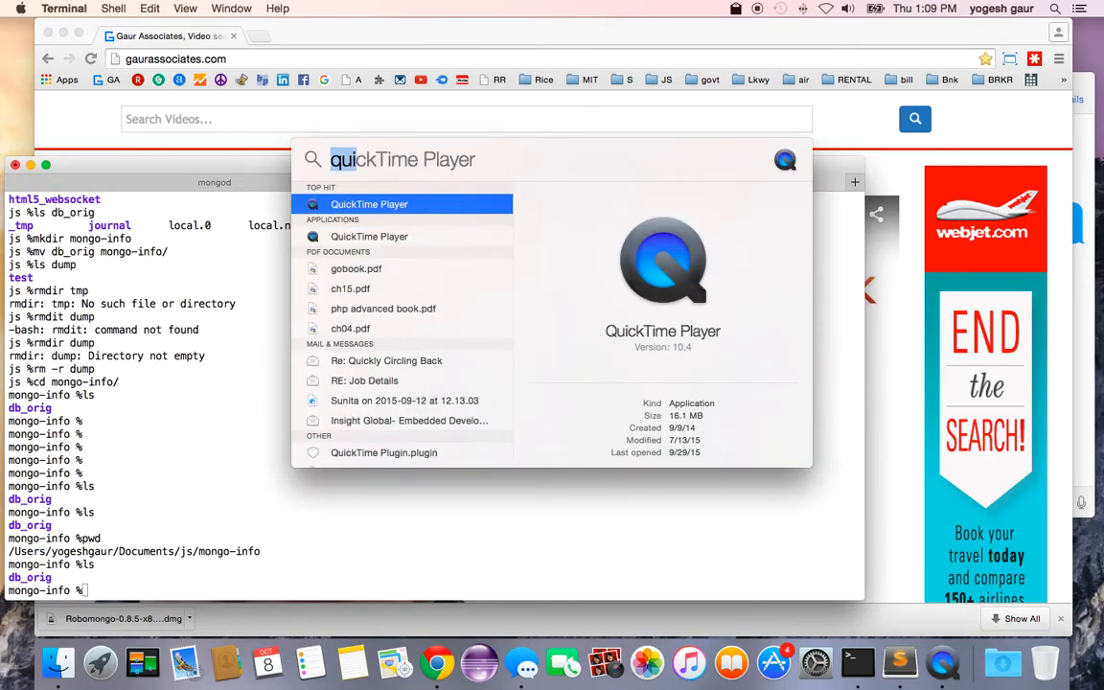
Step: Launch Robomongo through Spotlight by searching 'robomongo'
{"action": "type", "text": "robomongo"}
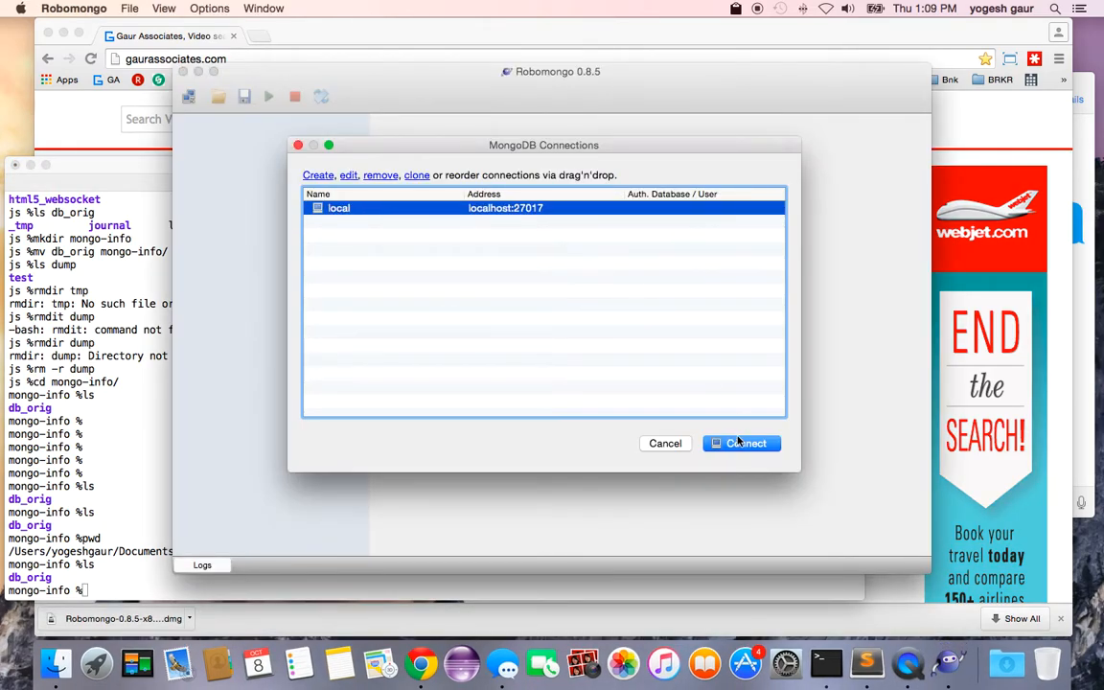
Step: Connect to localhost:27017 and view the test.books document as text
{"action": "left_click", "coordinate": [745, 443]}
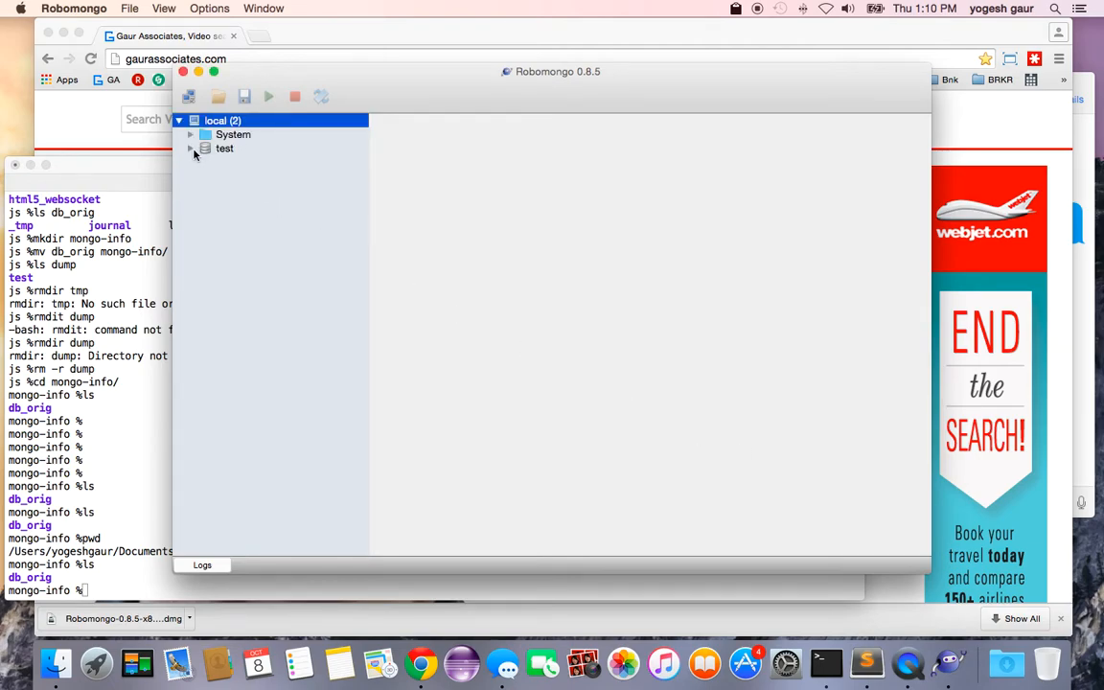
{"action": "left_click", "coordinate": [190, 149]}
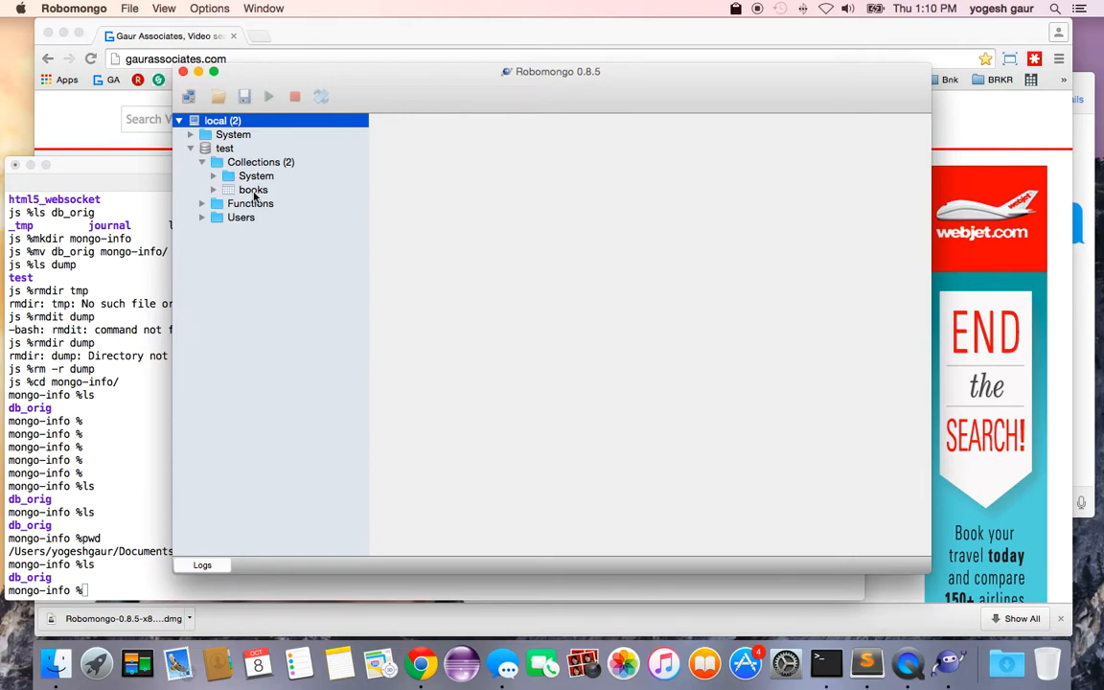
{"action": "double_click", "coordinate": [253, 188]}
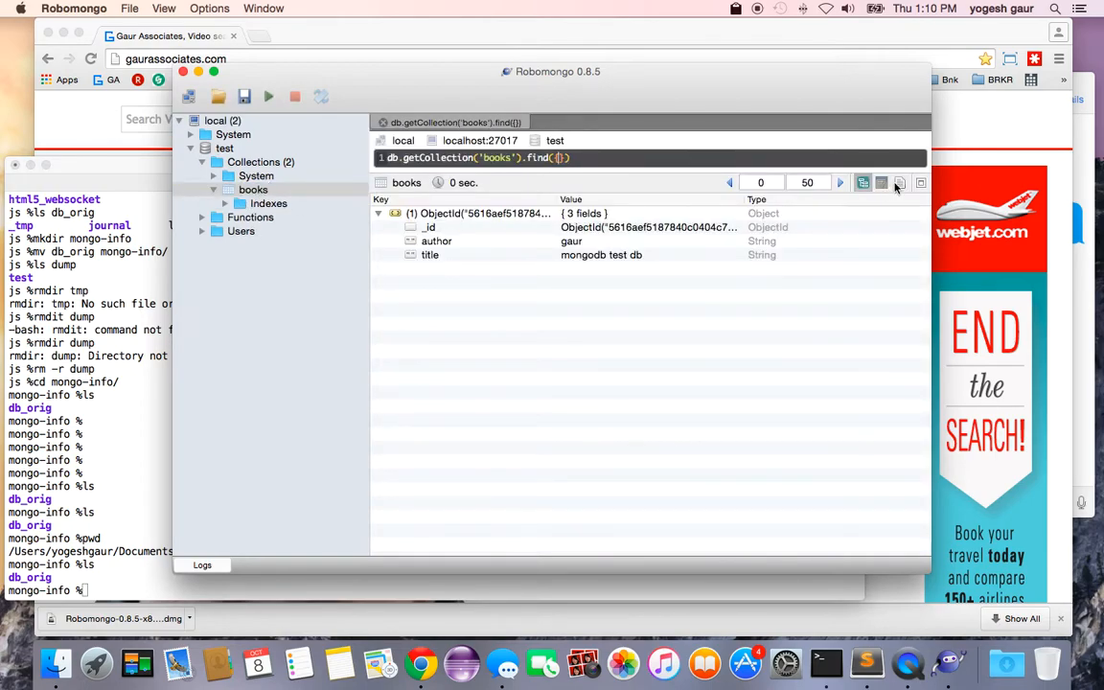
{"action": "left_click", "coordinate": [899, 182]}
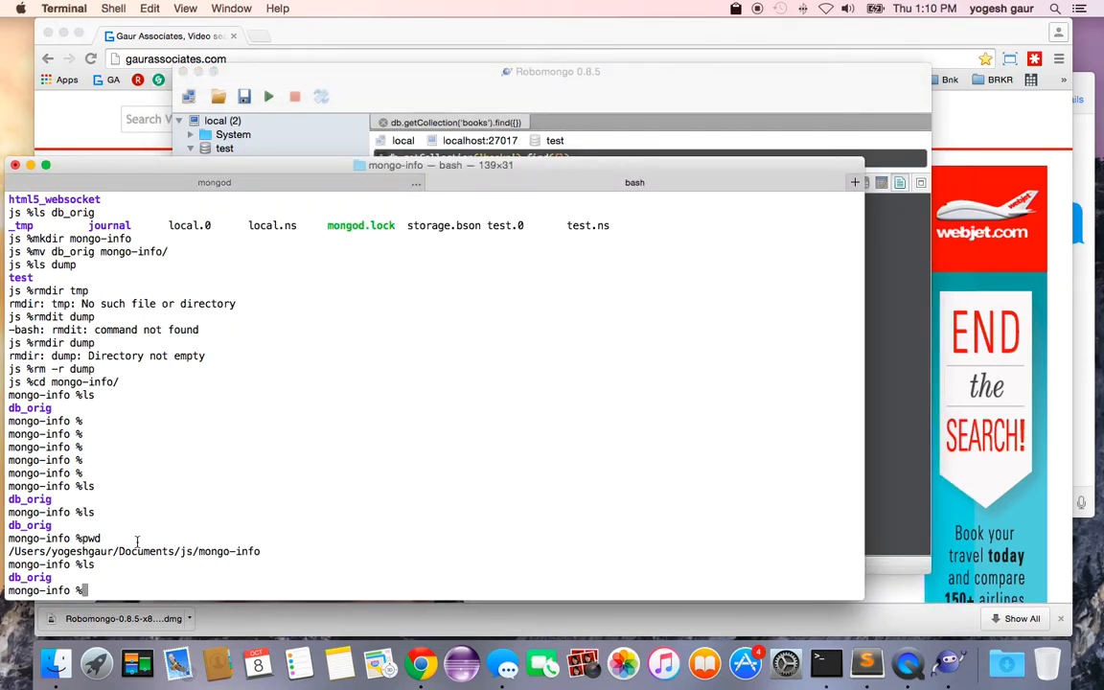
Step: Run mongodump and list the folder to confirm the new dump output
{"action": "type", "text": "mo"}
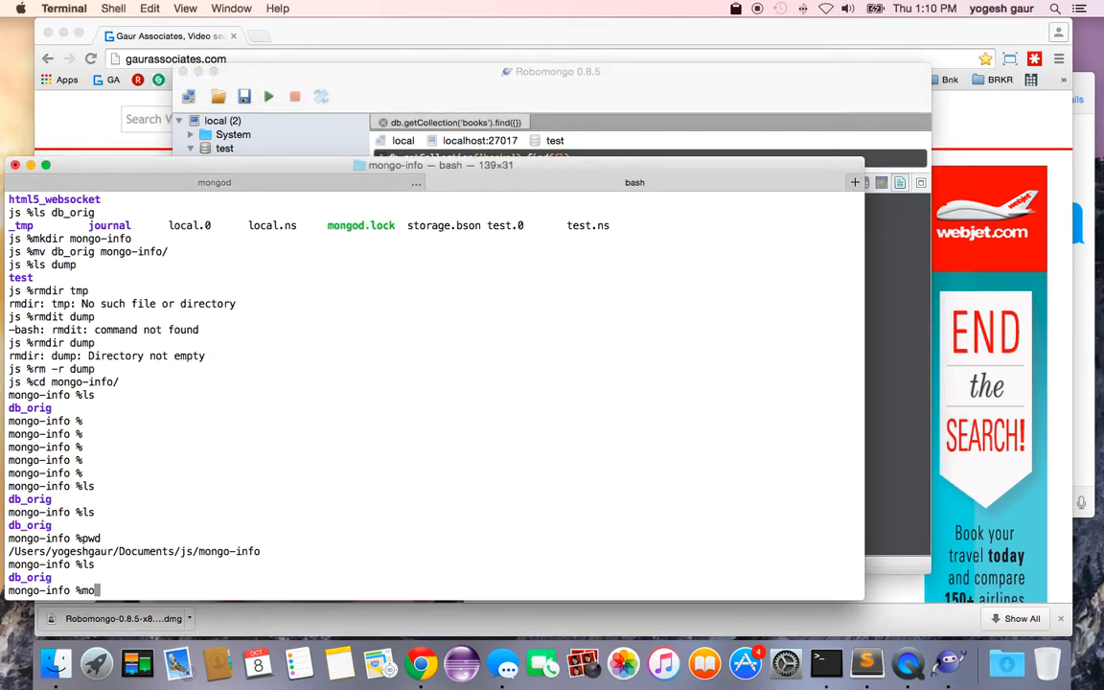
{"action": "type", "text": "godump"}
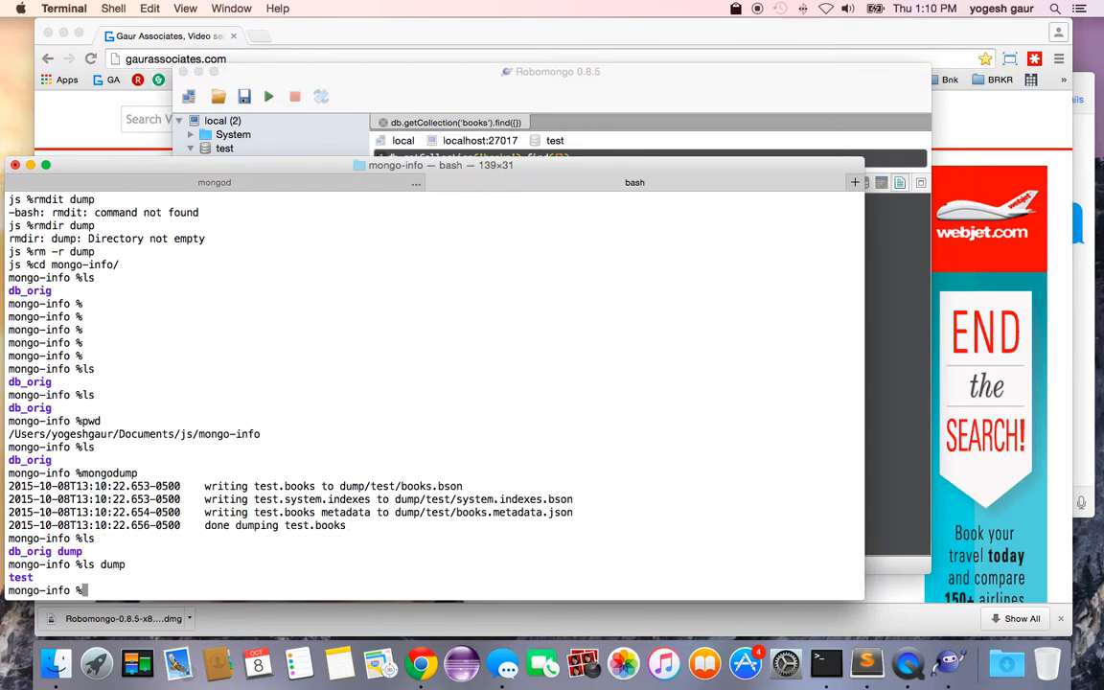
{"action": "type", "text": "ls"}
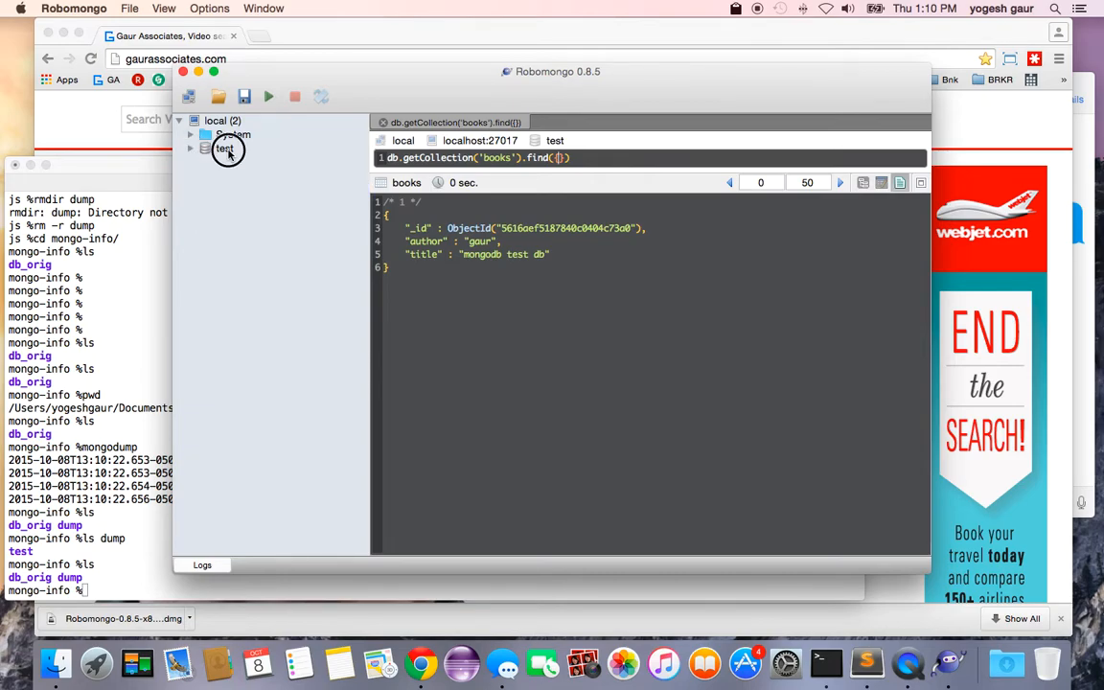
Step: Drop the test database in Robomongo and confirm the deletion
{"action": "right_click", "coordinate": [224, 149]}
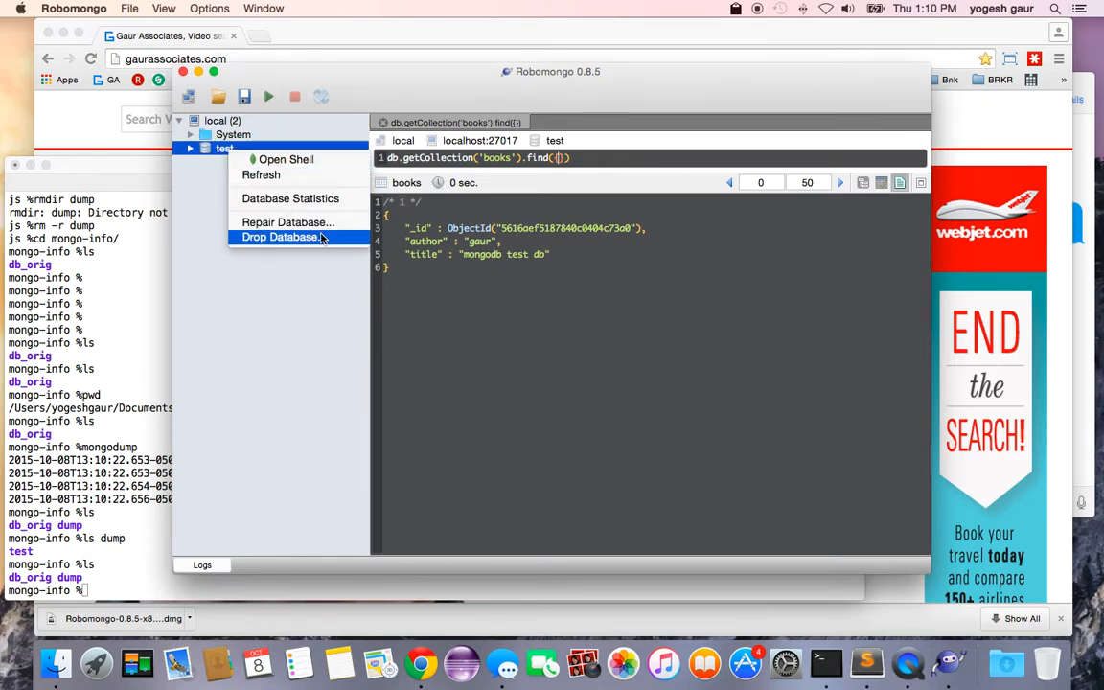
{"action": "left_click", "coordinate": [280, 237]}
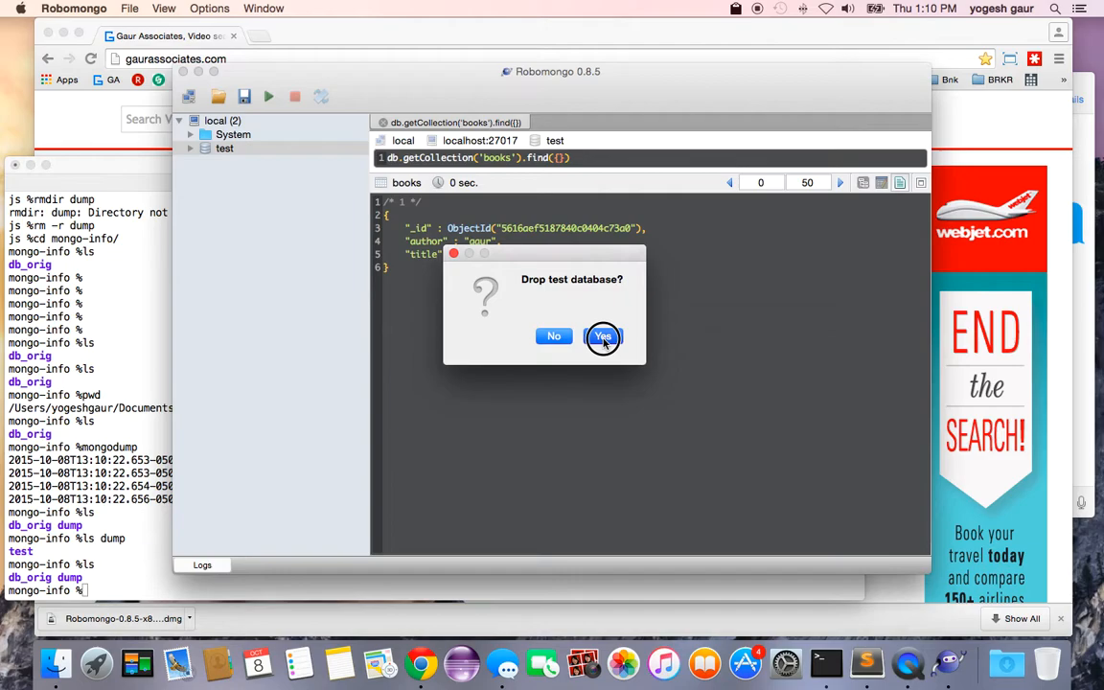
{"action": "left_click", "coordinate": [603, 336]}
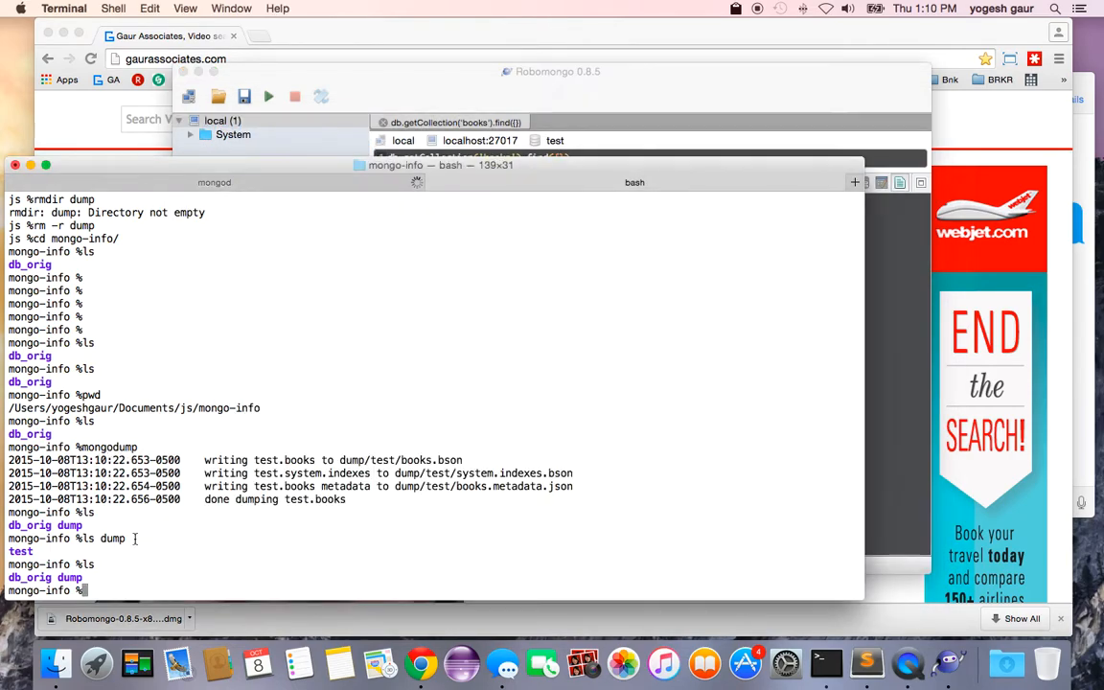
Step: Run mongorestore to restore test.books, then refresh the local connection in Robomongo
{"action": "type", "text": "mongo"}
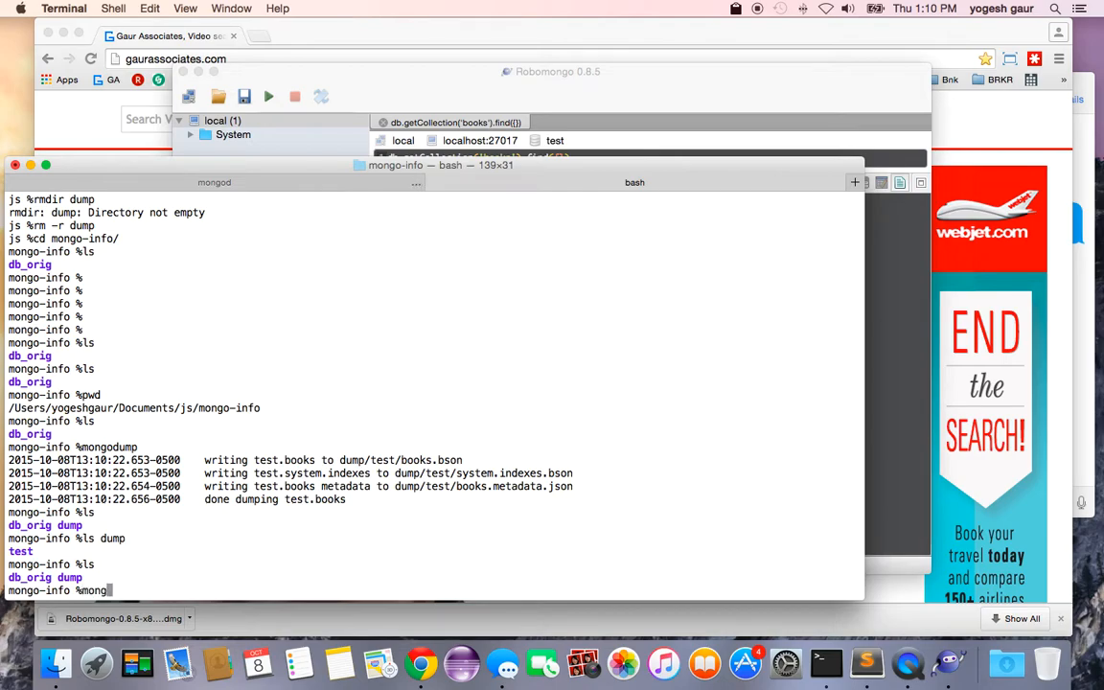
{"action": "type", "text": "history | restore"}
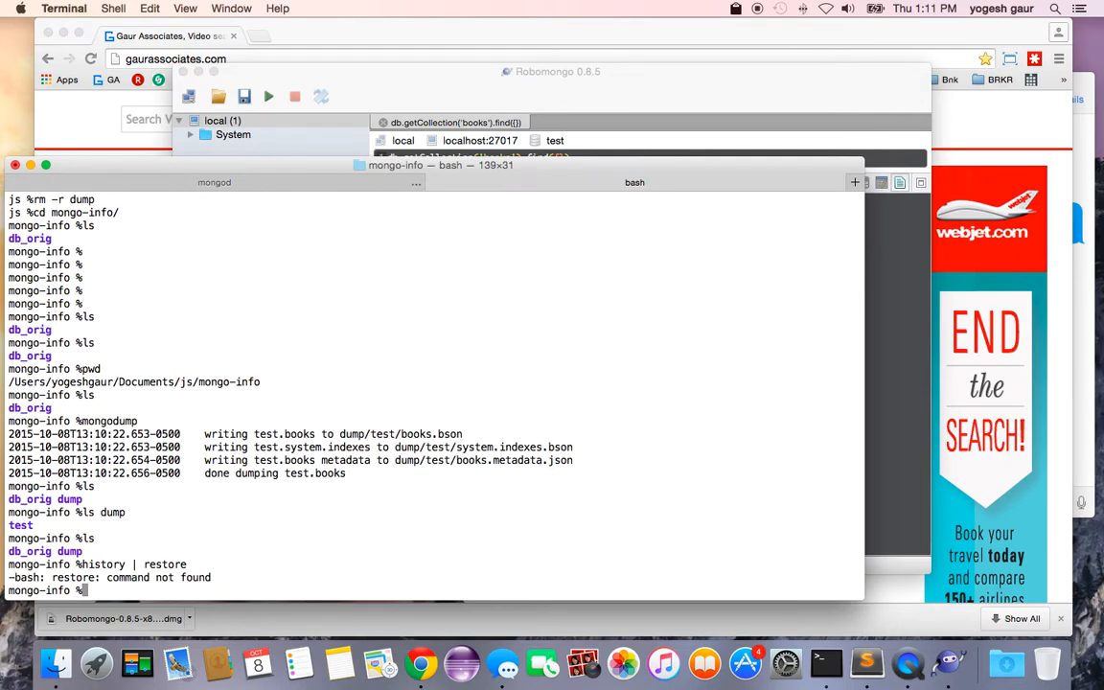
{"action": "type", "text": "mongorestore"}
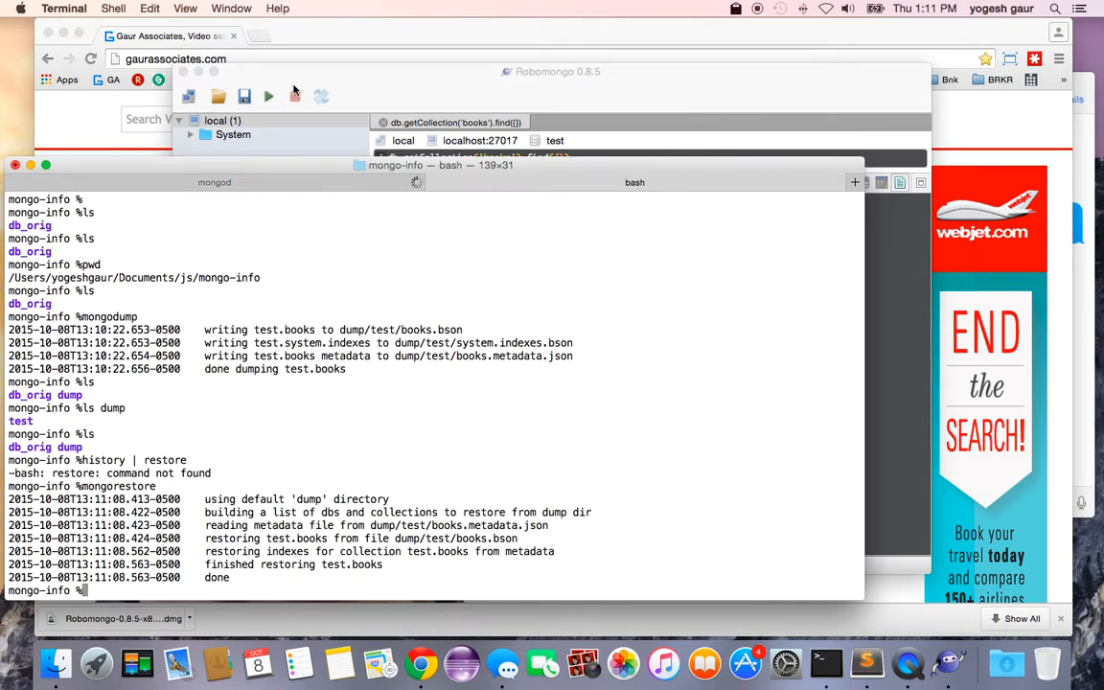
{"action": "right_click", "coordinate": [223, 120]}
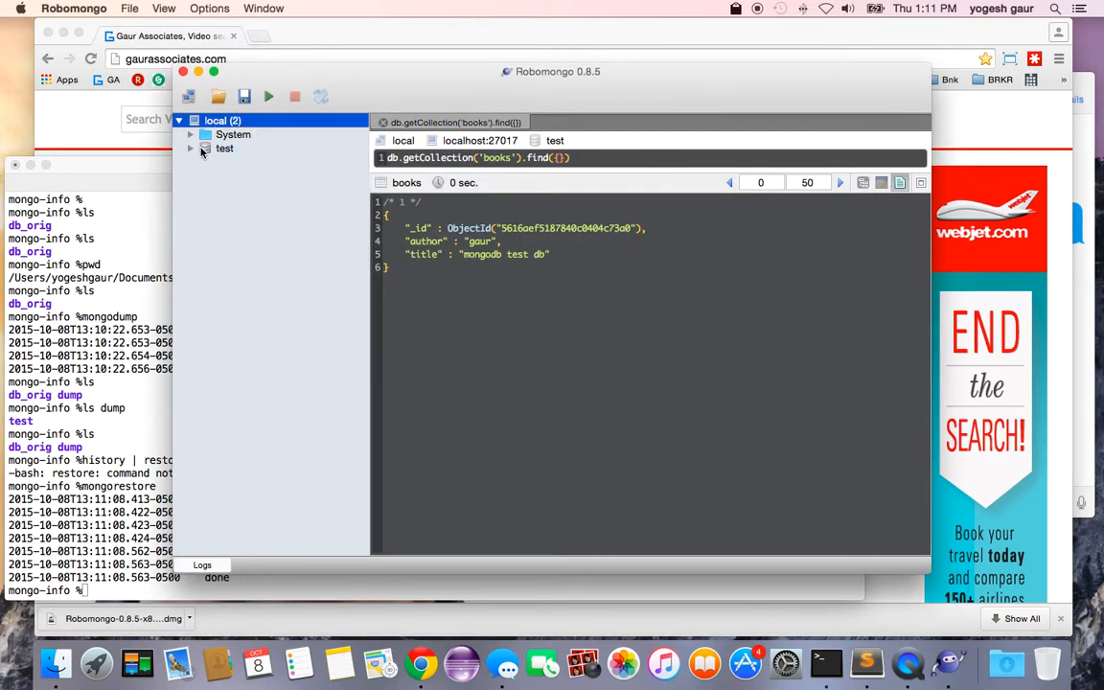
Step: Expand the restored test database and its Collections folder
{"action": "left_click", "coordinate": [190, 148]}
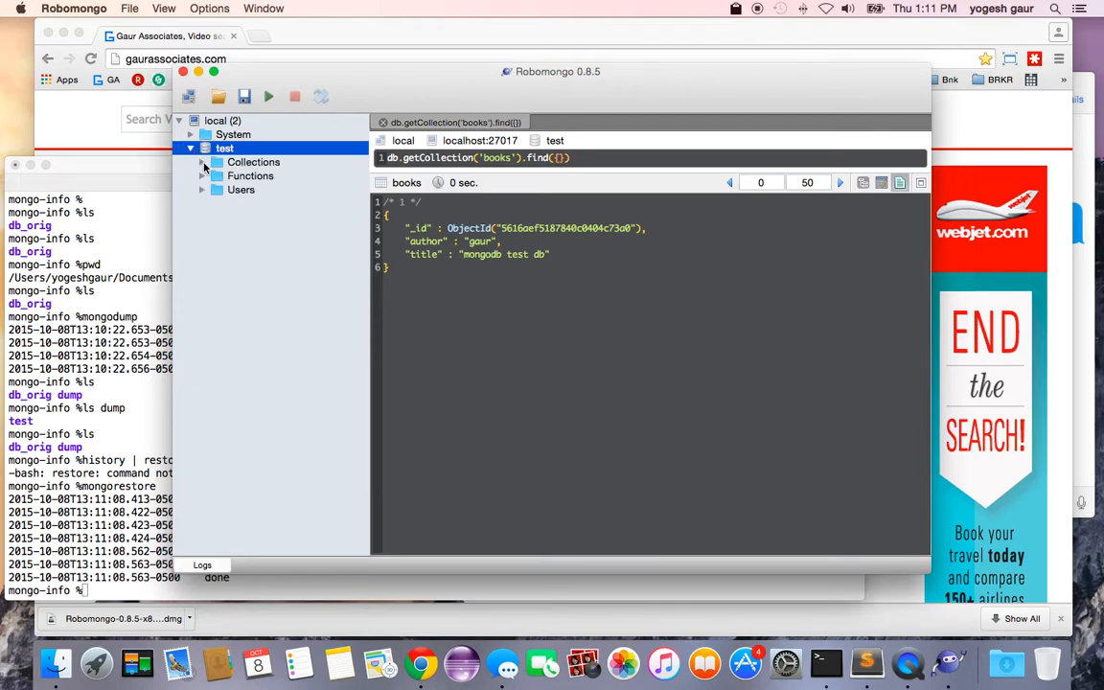
{"action": "double_click", "coordinate": [253, 189]}
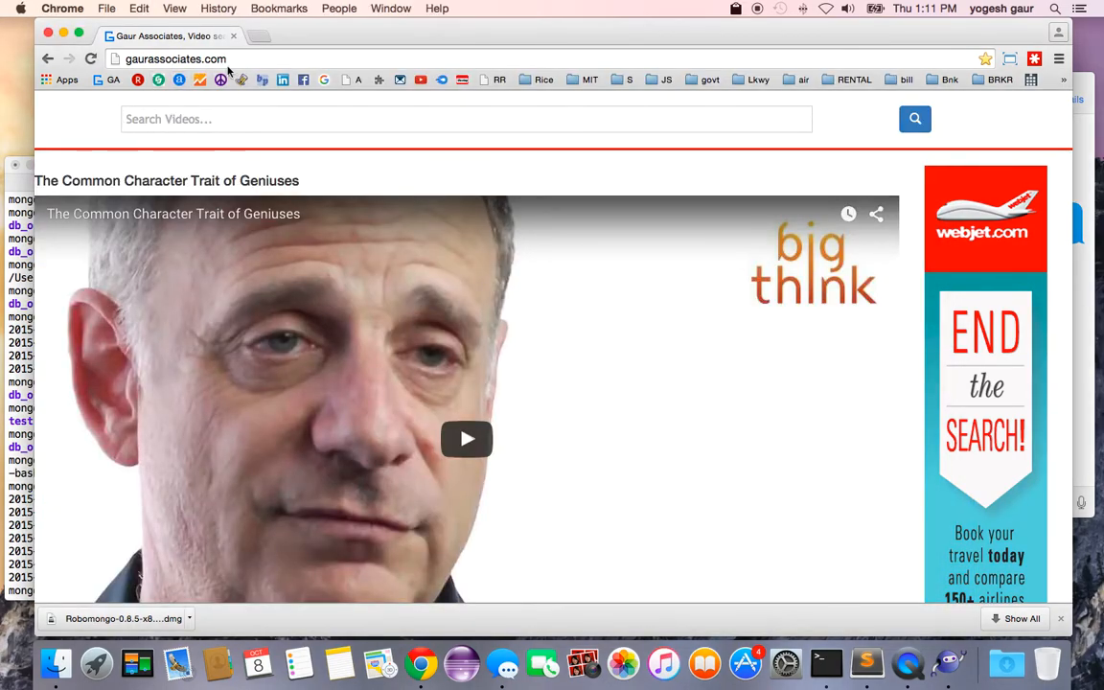
Step: Open a new Chrome tab and type 'gaur a' into the address bar
{"action": "left_click", "coordinate": [175, 58]}
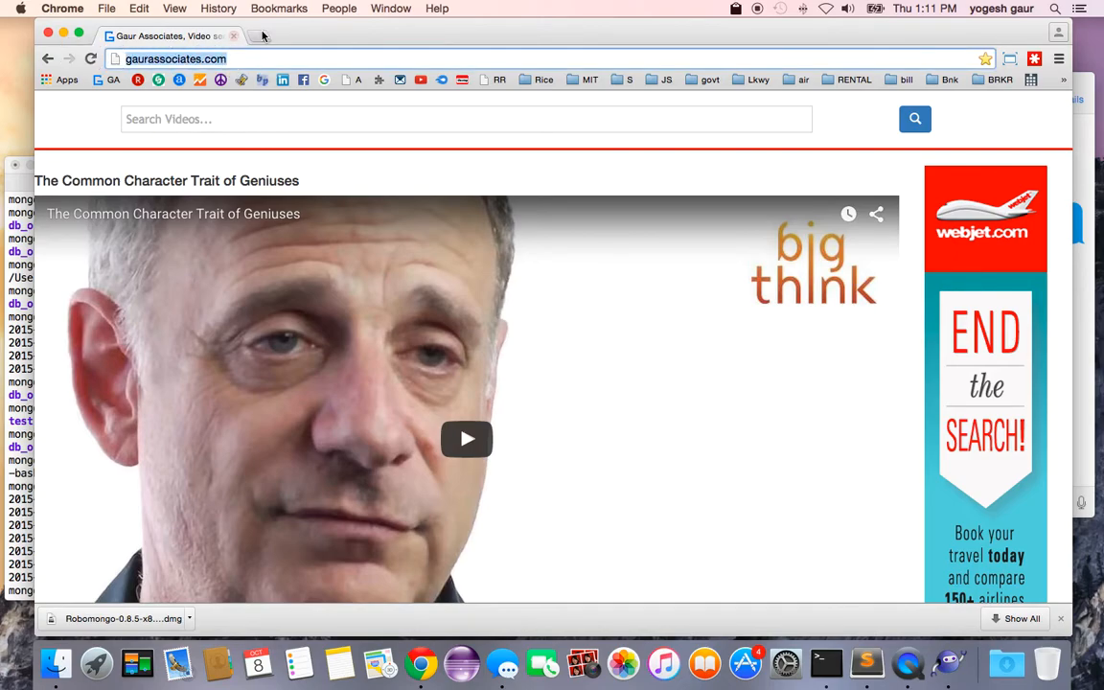
{"action": "left_click", "coordinate": [258, 35]}
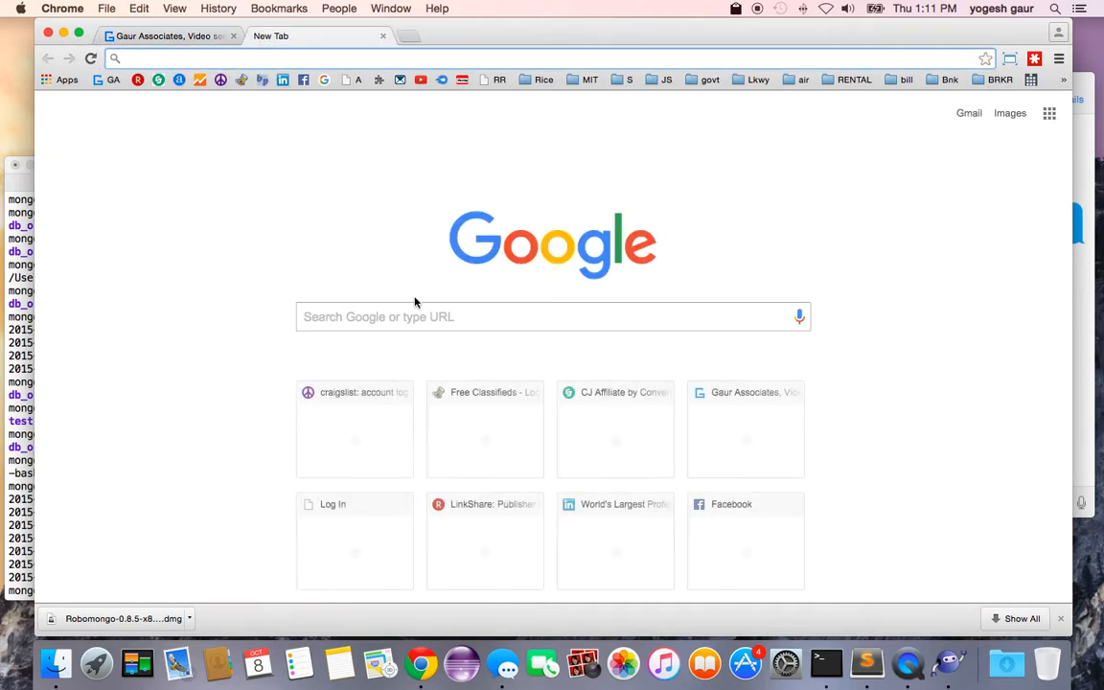
{"action": "type", "text": "gaur a"}
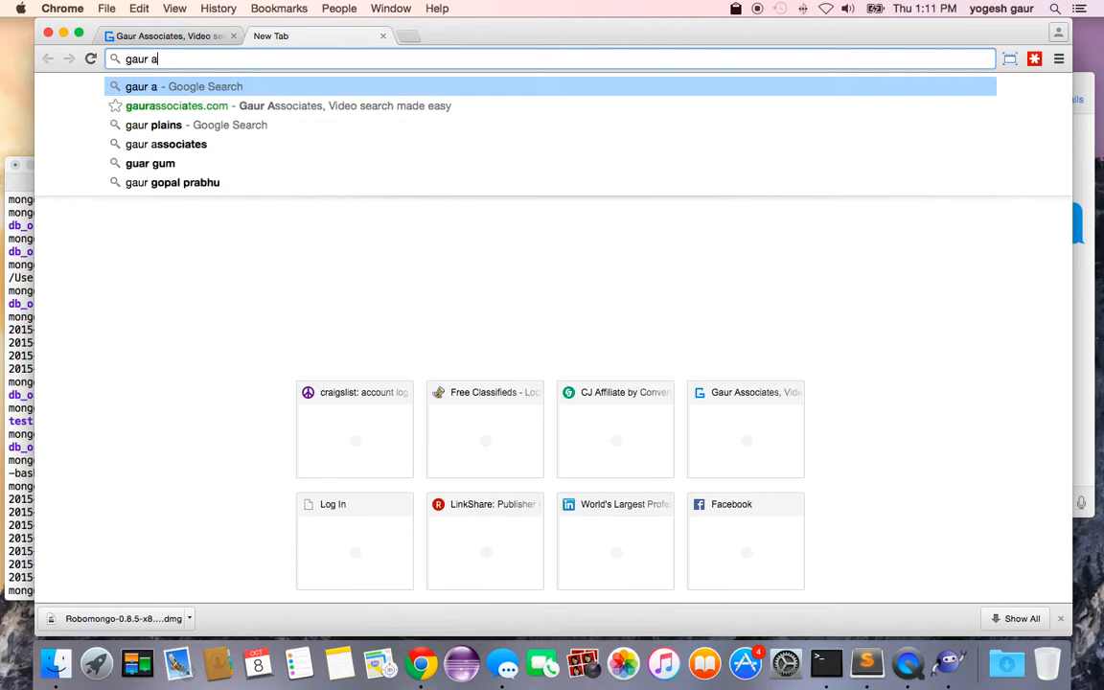